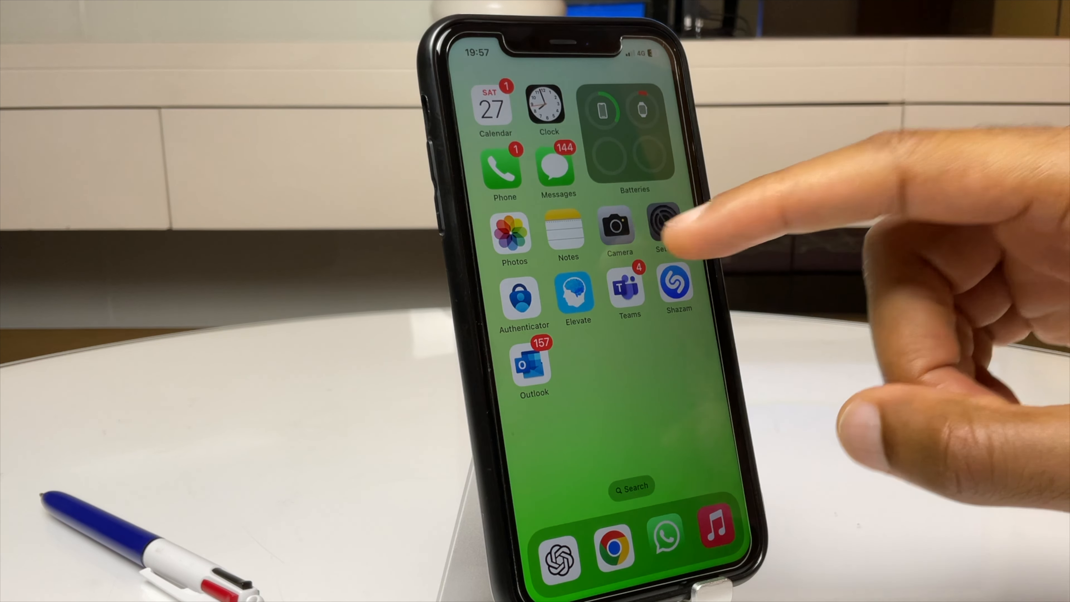
Go into Settings > Accessibility and scroll to the Hearing section listing Audio & Visual
left_click(661, 225)
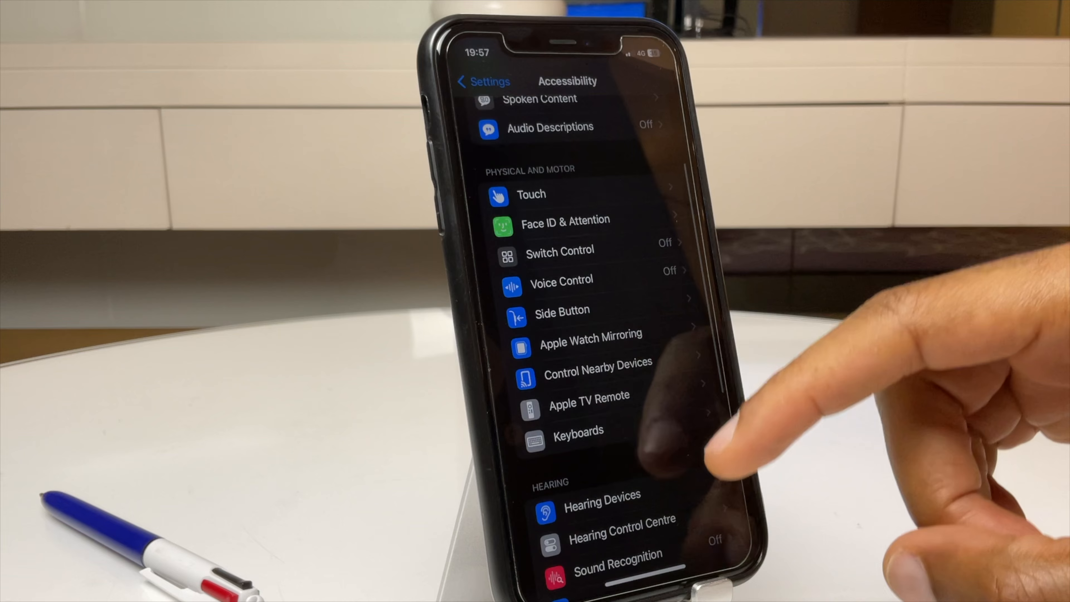
scroll("up", 3)
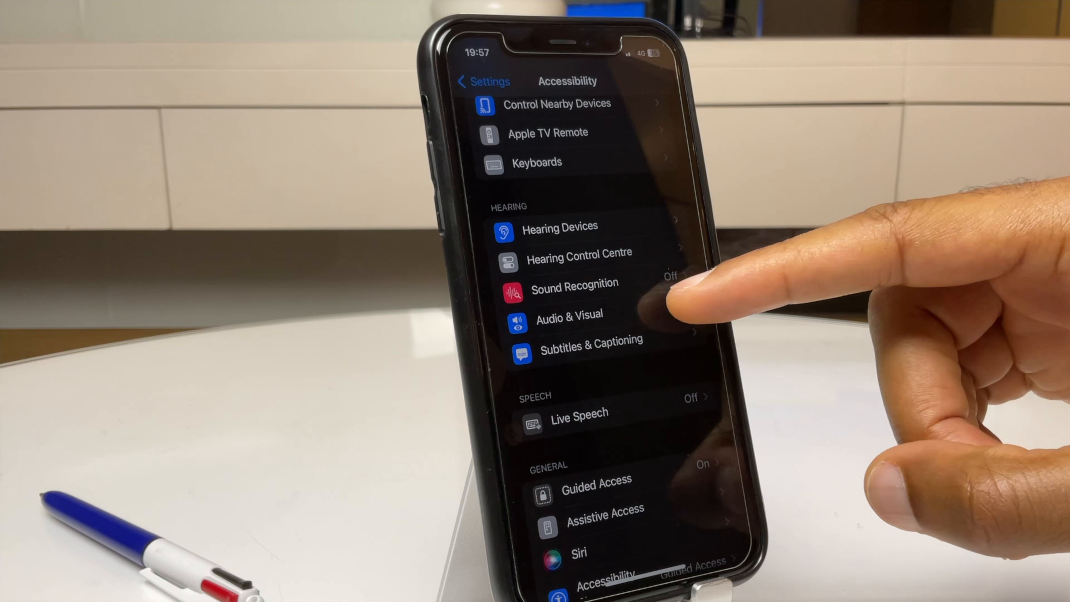
Enter Audio & Visual under Hearing and scroll toward the Visual alert options
left_click(568, 314)
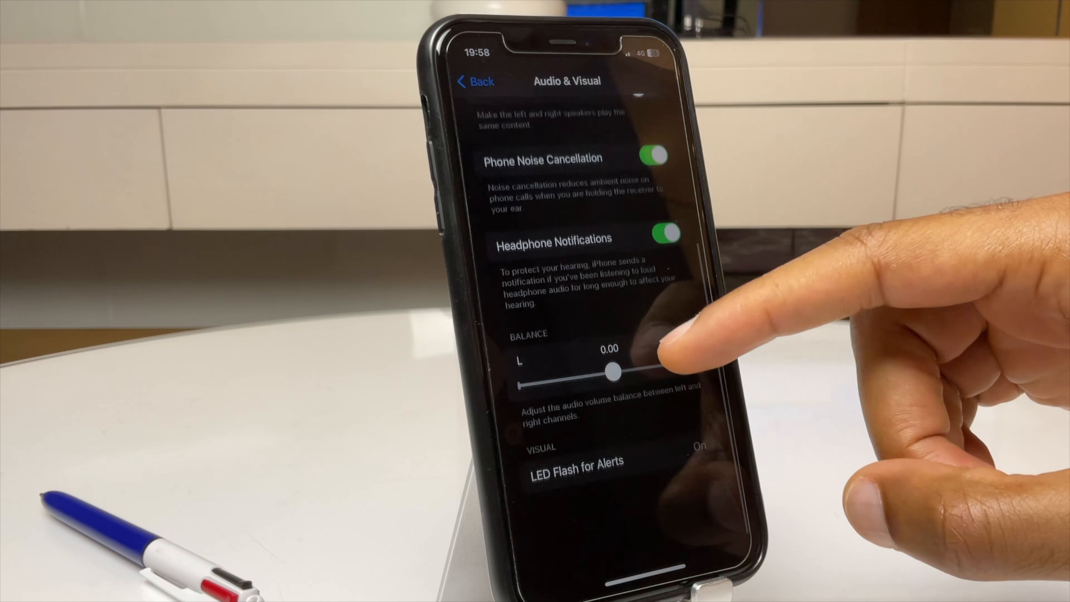
scroll("up", 3)
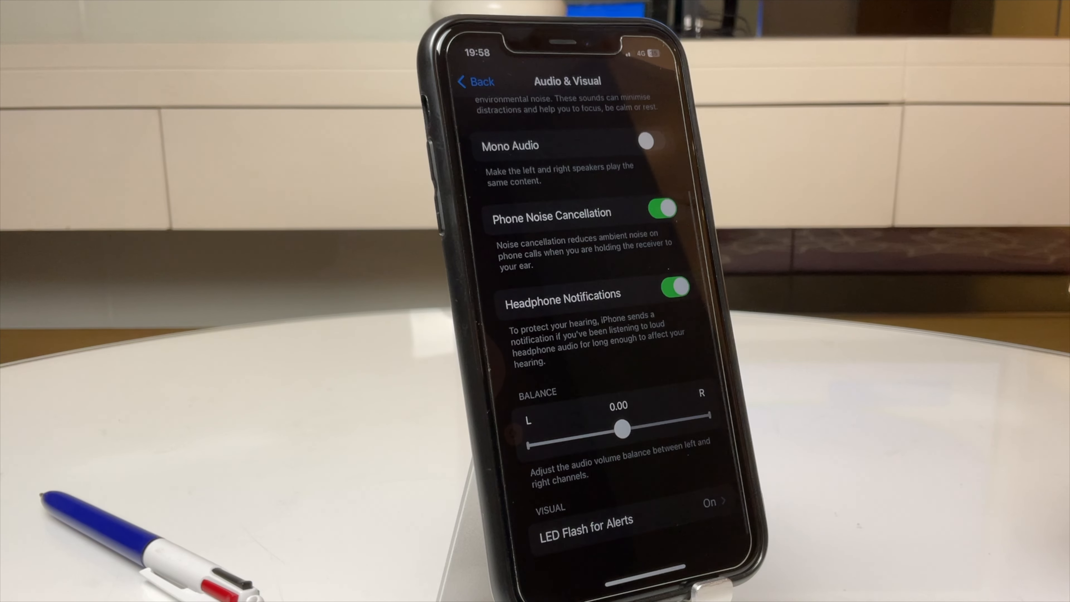
mouse_move(955, 287)
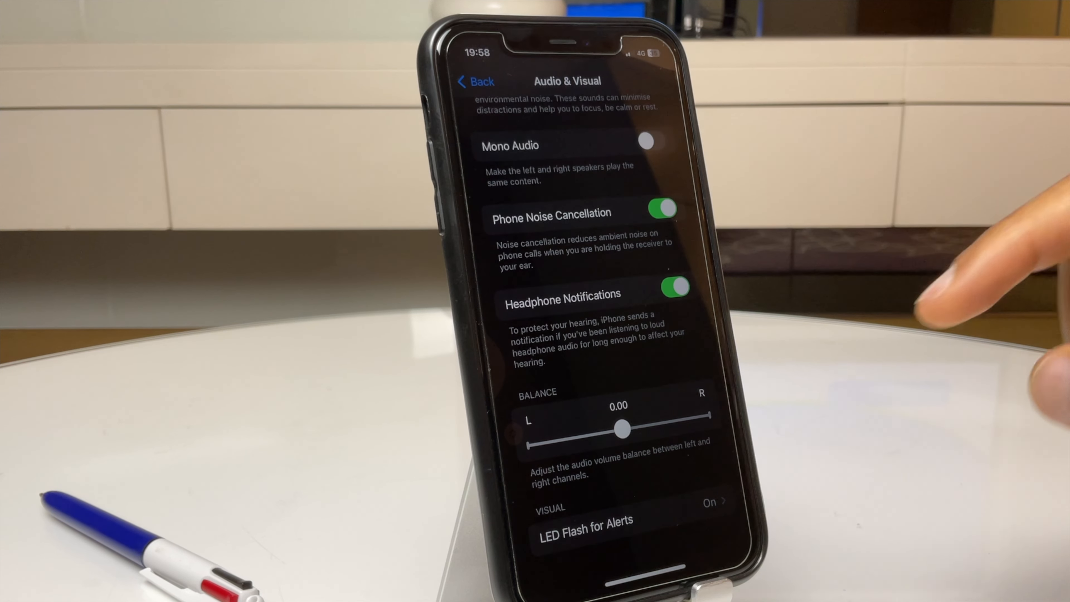
Switch LED Flash for Alerts off, leaving Flash While Unlocked and Flash in Silent Mode off
left_click(585, 520)
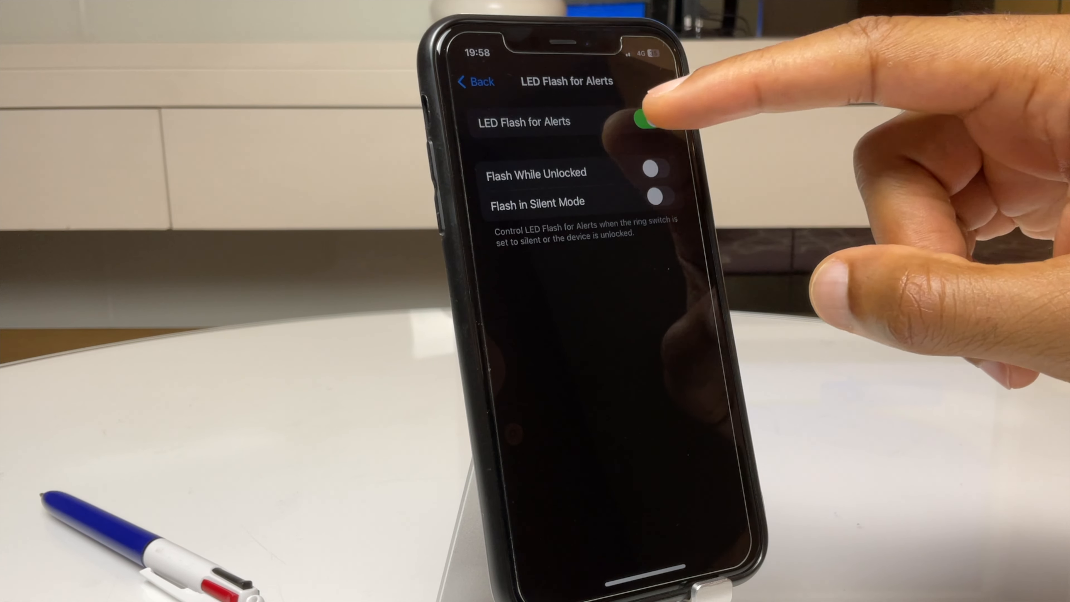
left_click(648, 121)
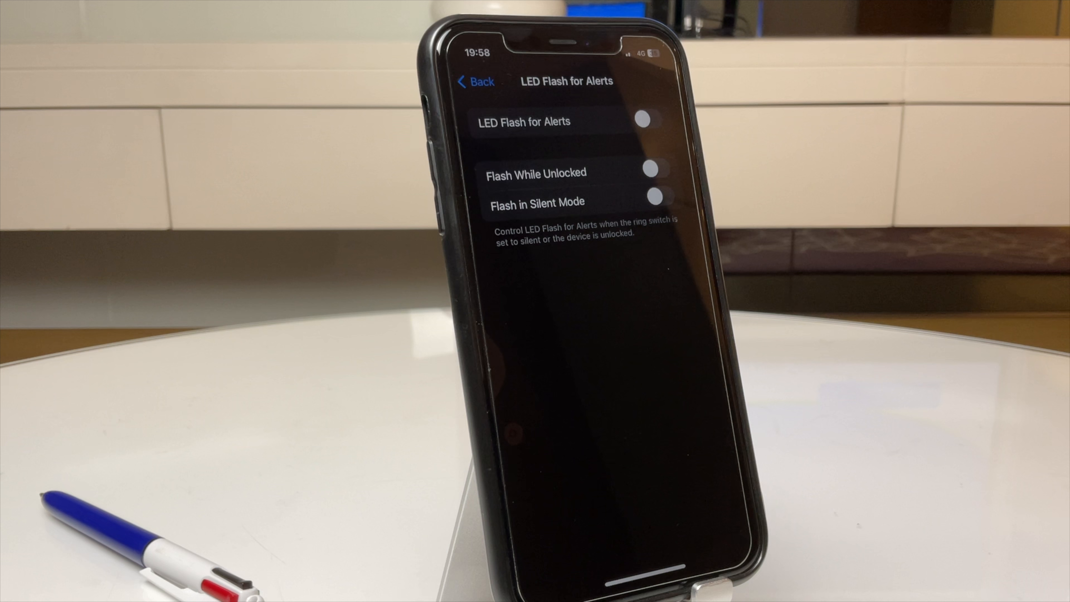